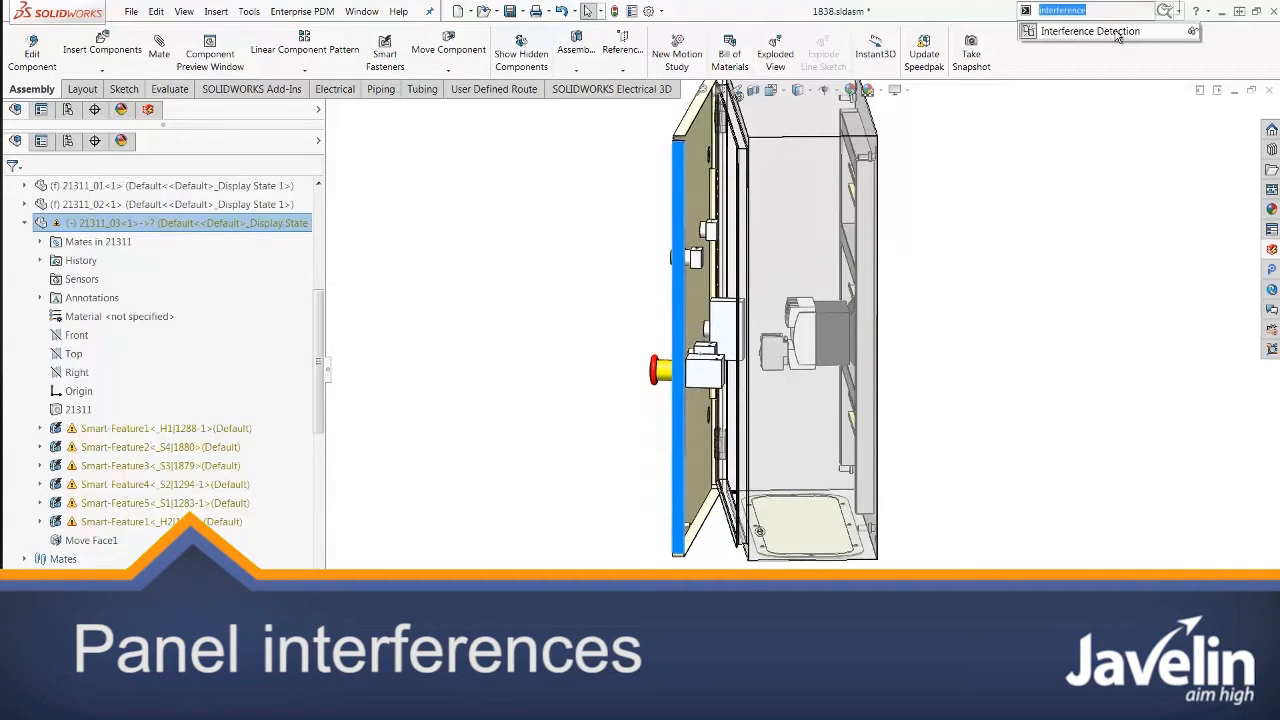
- Run Interference Detection on the door component, see No Interferences, and close it
{"action": "left_click", "coordinate": [1090, 32]}
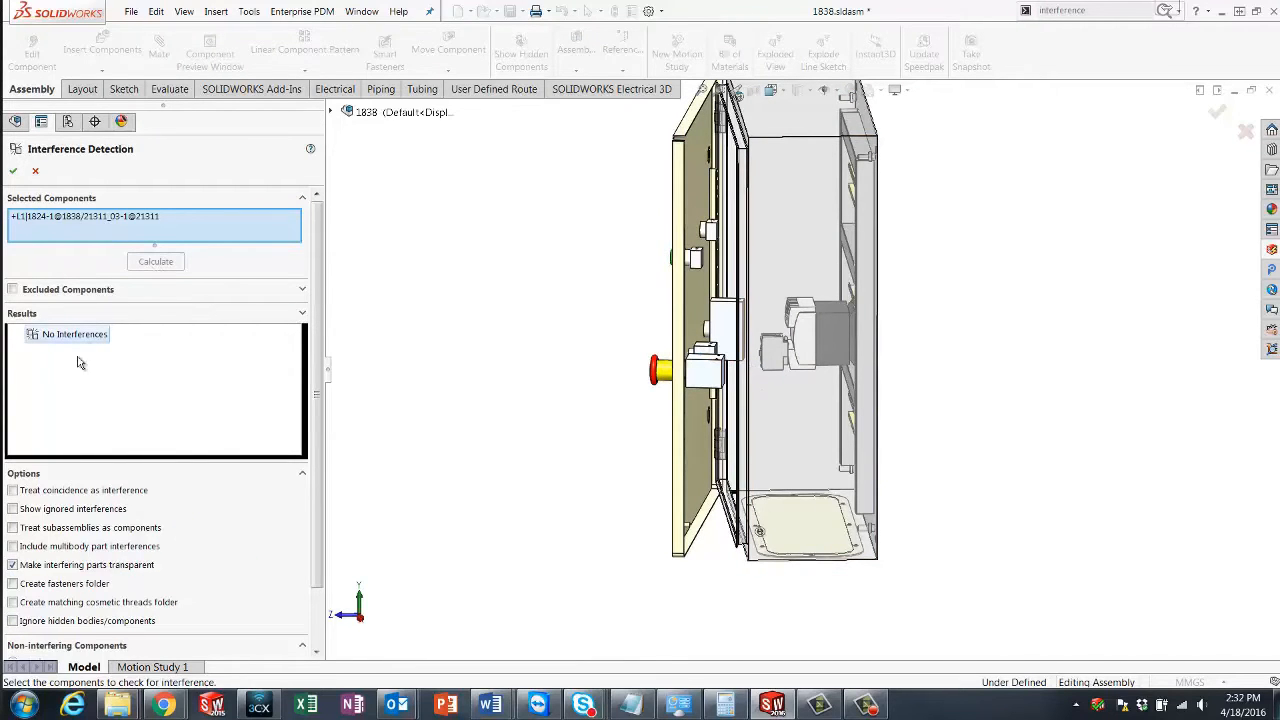
{"action": "left_click", "coordinate": [12, 170]}
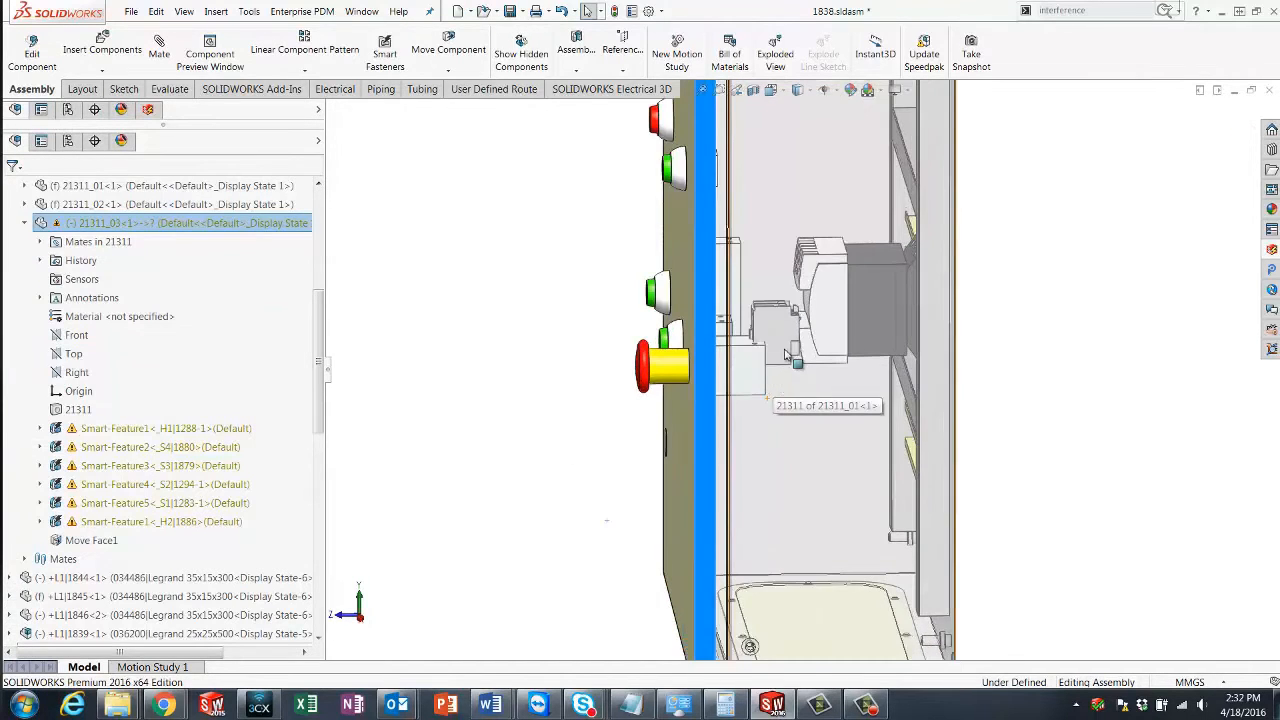
- Calculate interferences on 1838.SLDASM, inspect the 2689.05 mm³ push-button/switch clash, then close results
{"action": "triple_click", "coordinate": [1090, 10]}
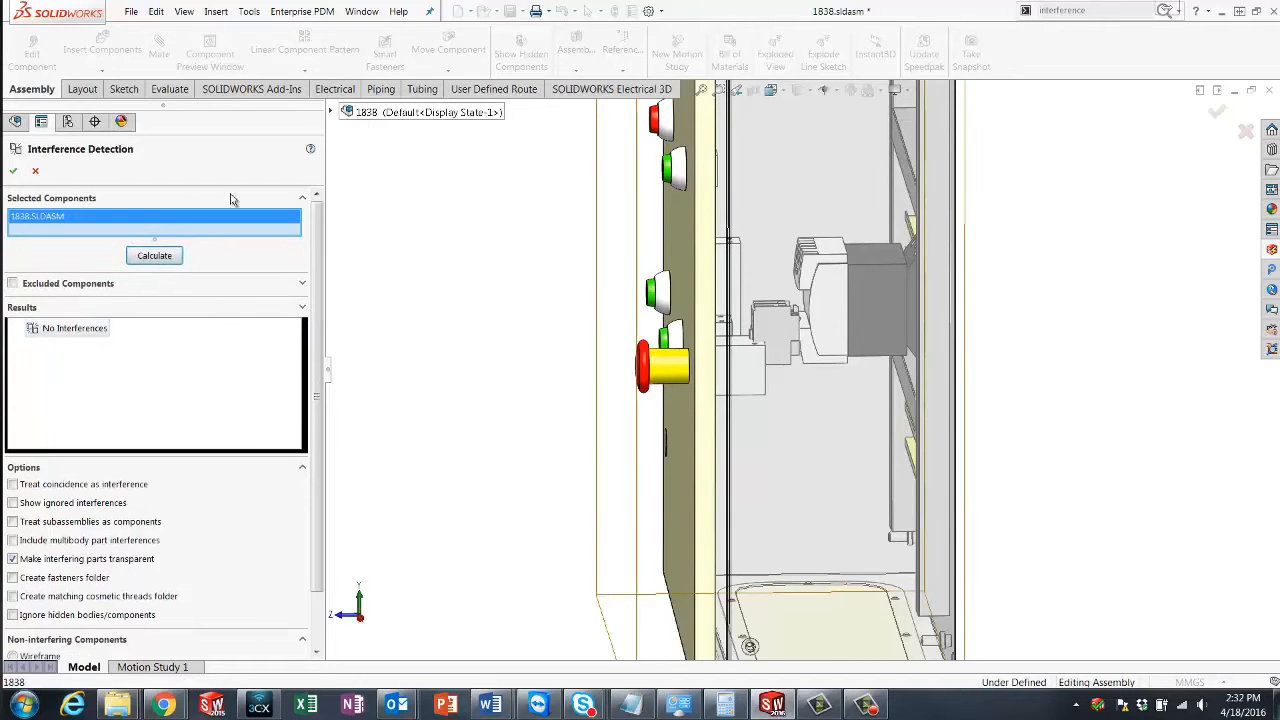
{"action": "left_click", "coordinate": [154, 256]}
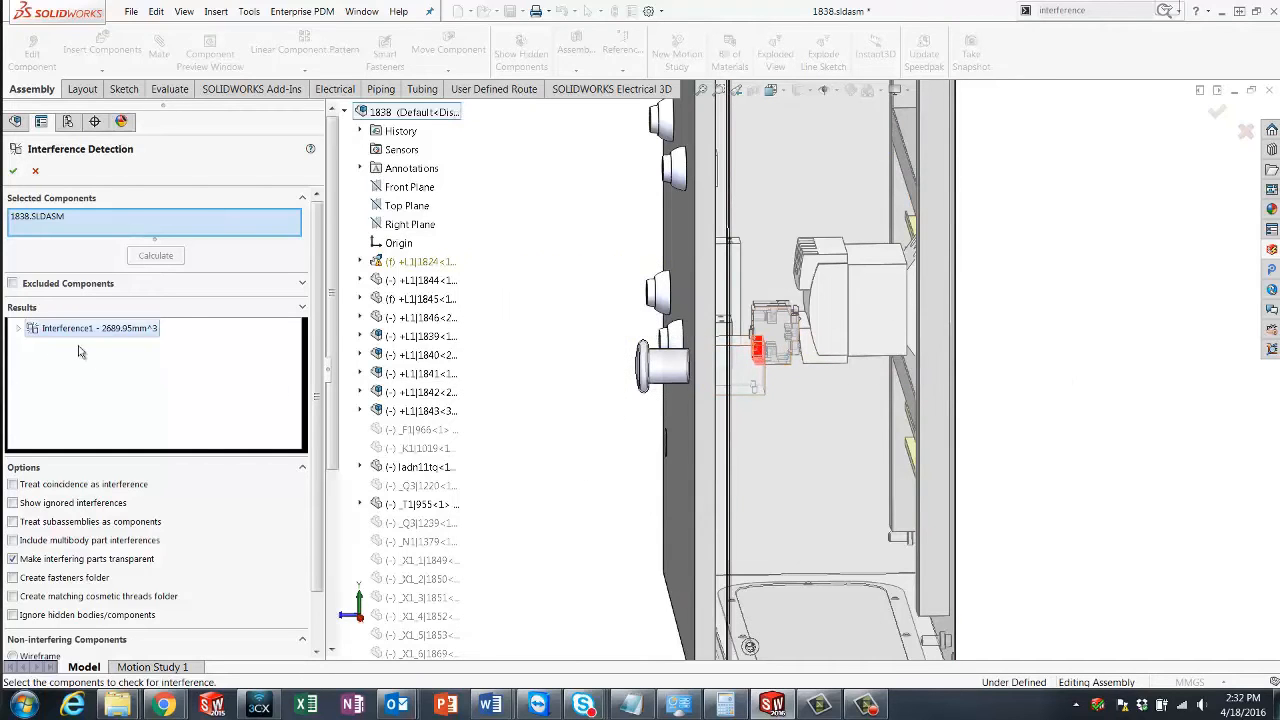
{"action": "left_click", "coordinate": [16, 328]}
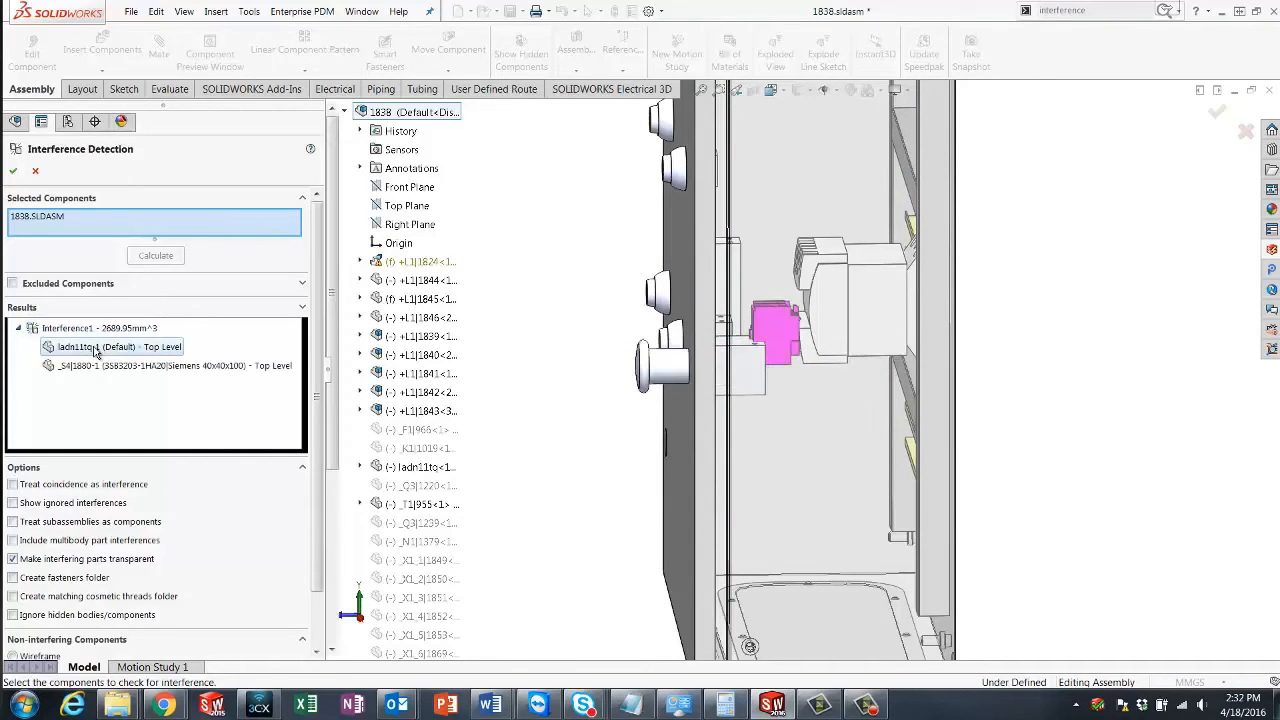
{"action": "left_click", "coordinate": [168, 364]}
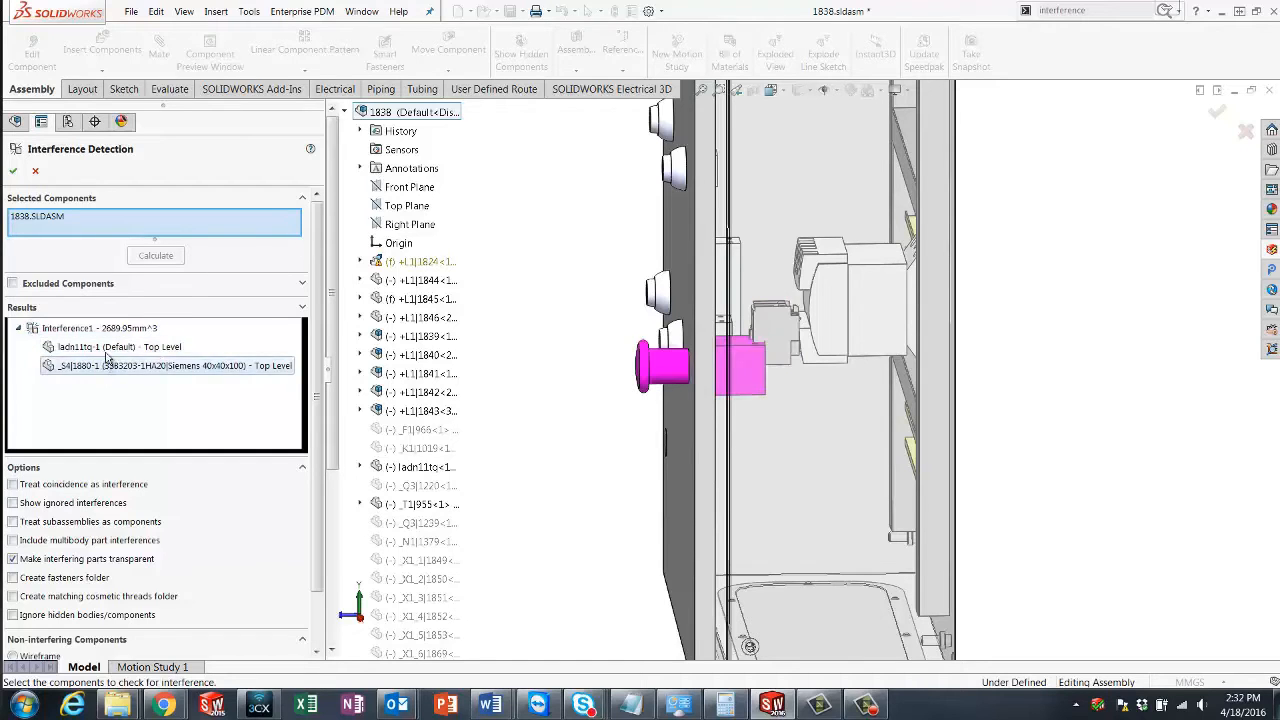
{"action": "left_click", "coordinate": [96, 328]}
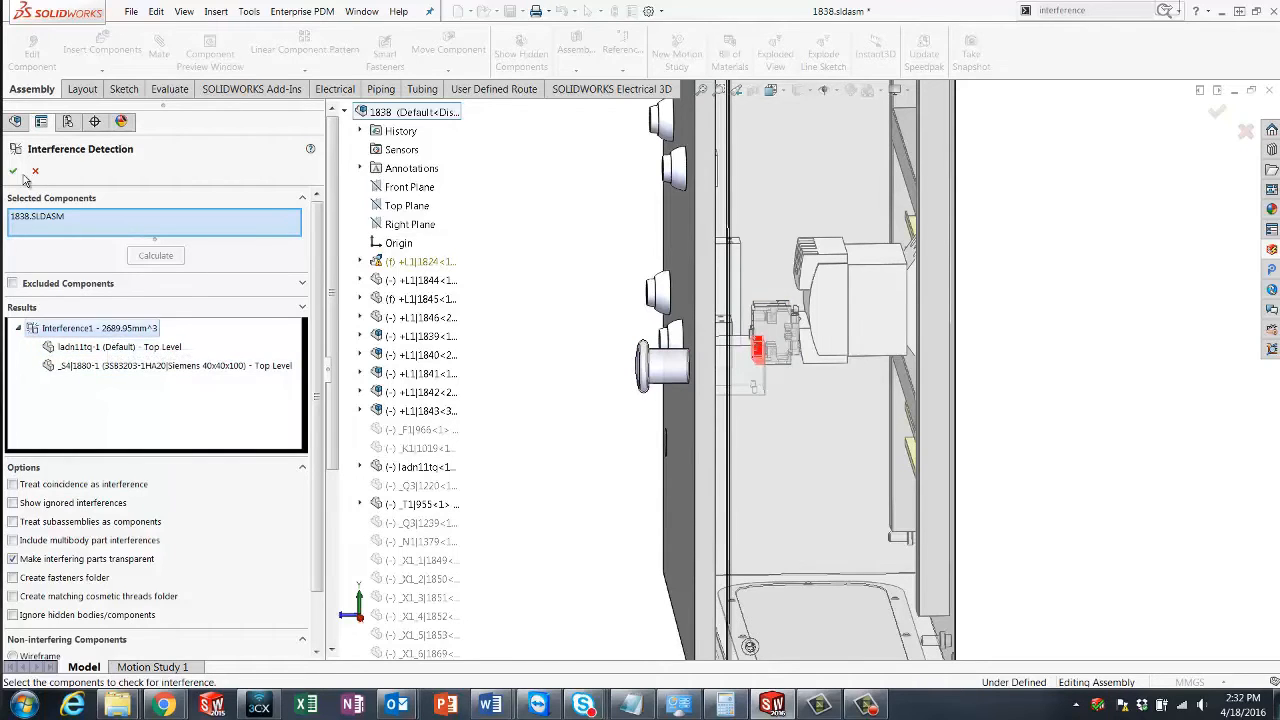
{"action": "left_click", "coordinate": [12, 170]}
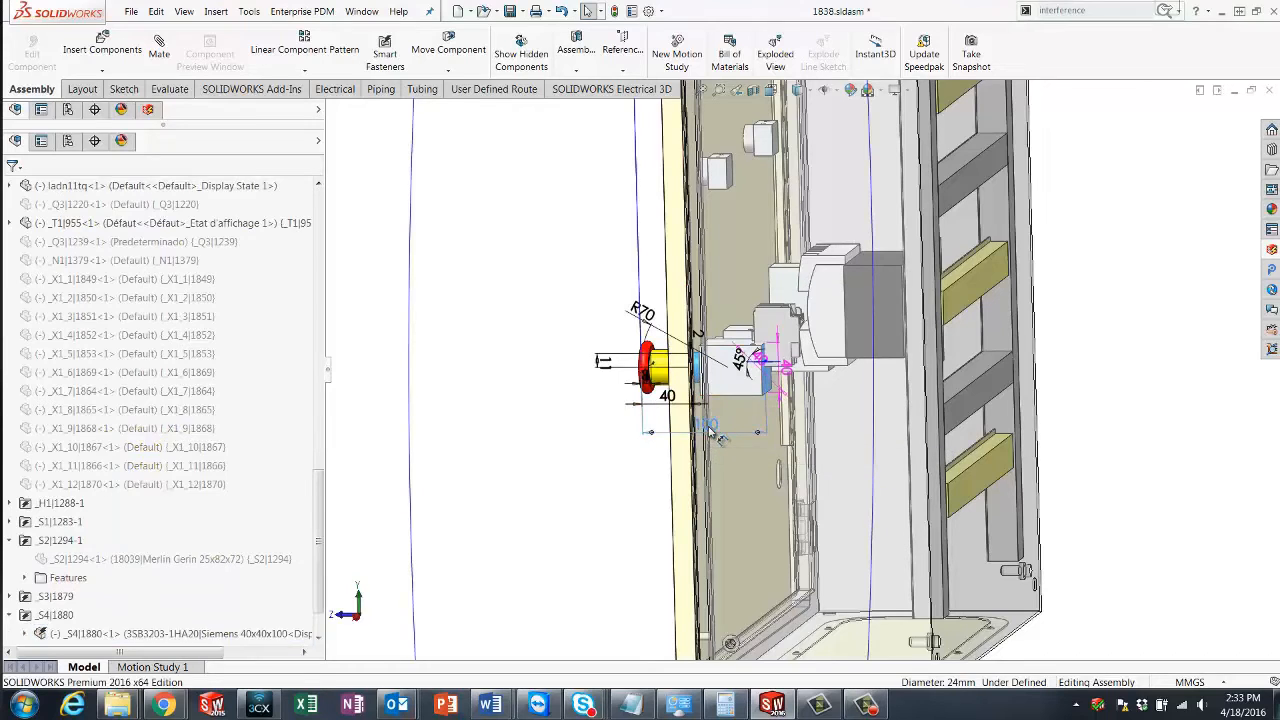
- Change the door's 100 mm distance dimension to a new value and rebuild the assembly
{"action": "double_click", "coordinate": [668, 396]}
{"action": "type", "text": "75"}
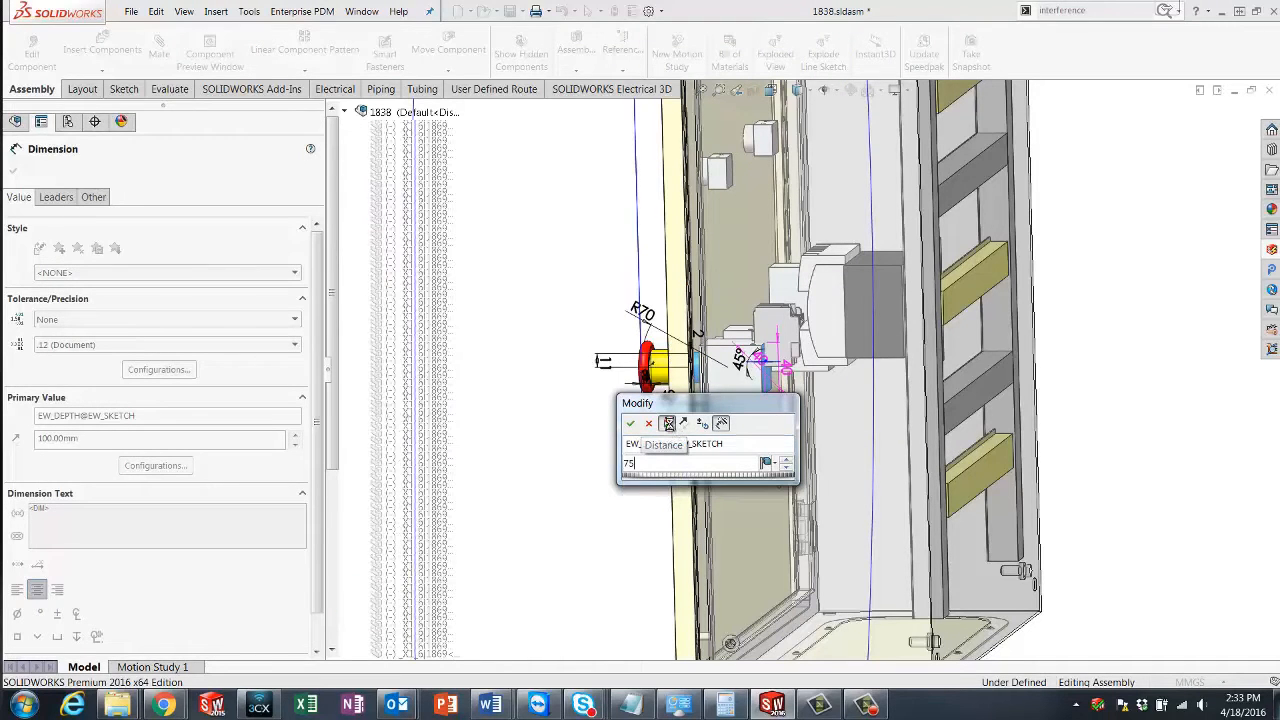
{"action": "left_click", "coordinate": [632, 424]}
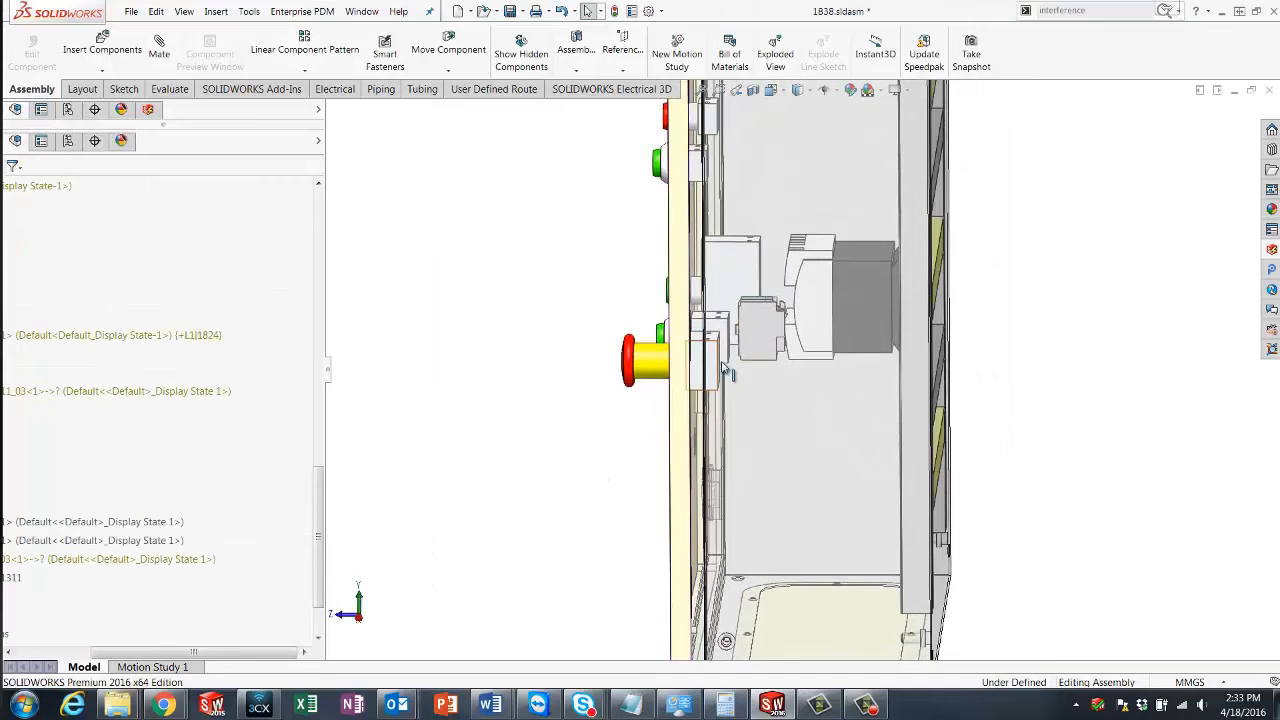
{"action": "left_click", "coordinate": [1090, 10]}
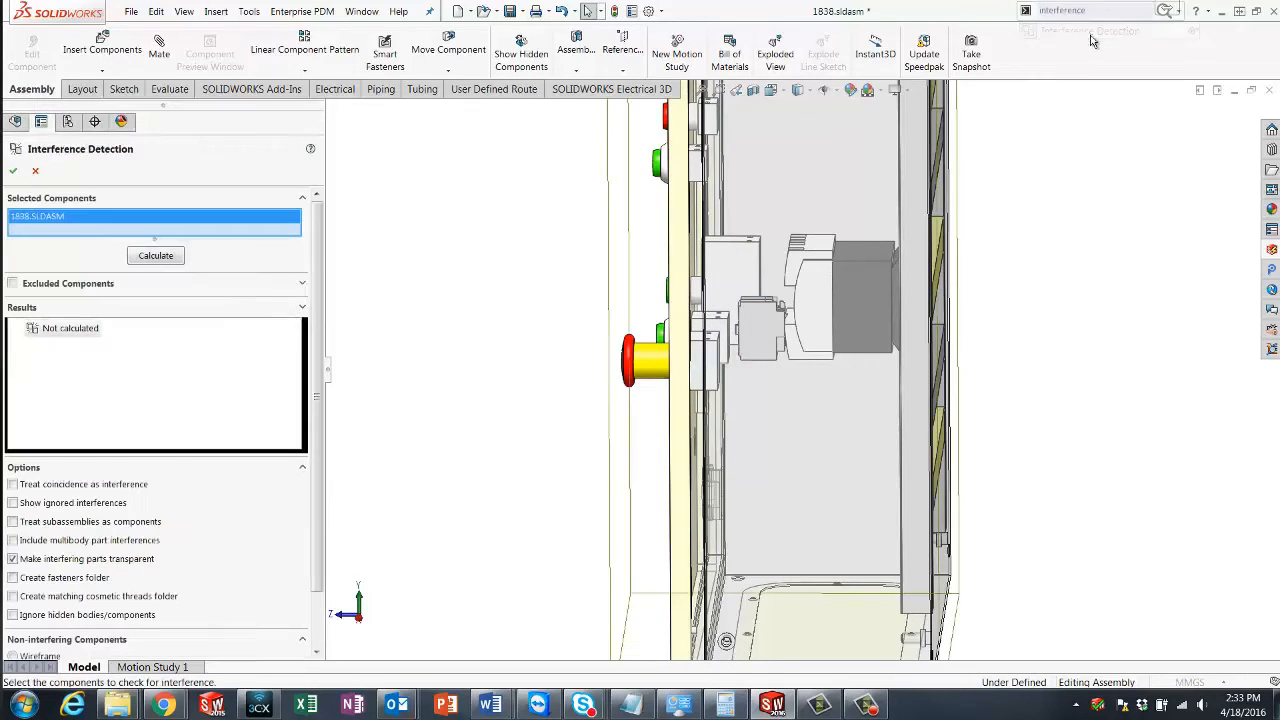
- Recalculate interferences on the assembly, confirm No Interferences, and cancel the check
{"action": "left_click", "coordinate": [156, 256]}
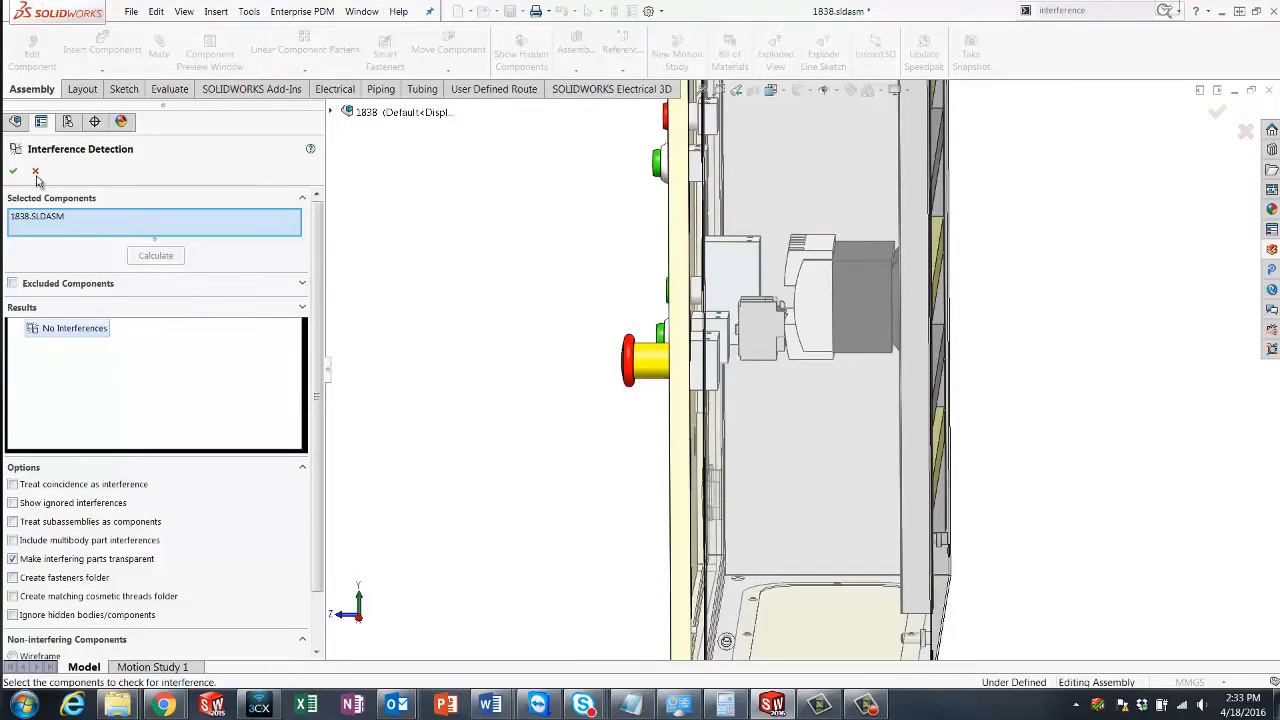
{"action": "mouse_move", "coordinate": [36, 170]}
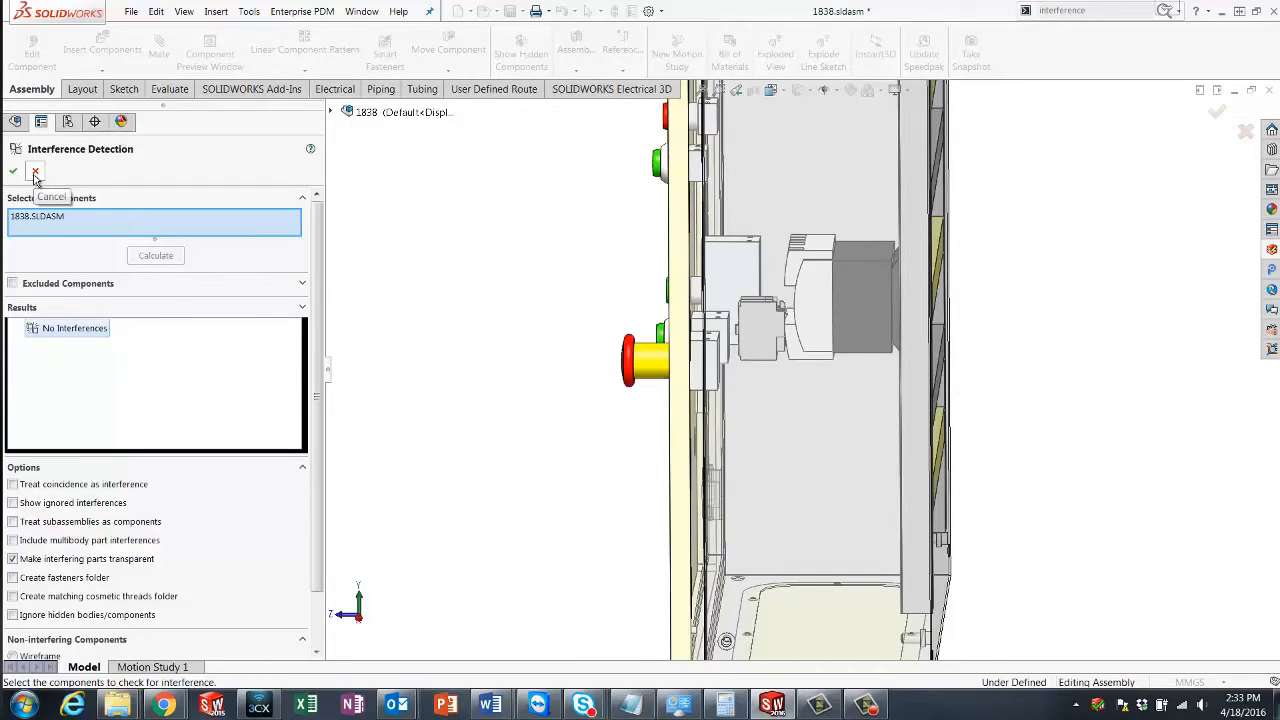
{"action": "left_click", "coordinate": [36, 170]}
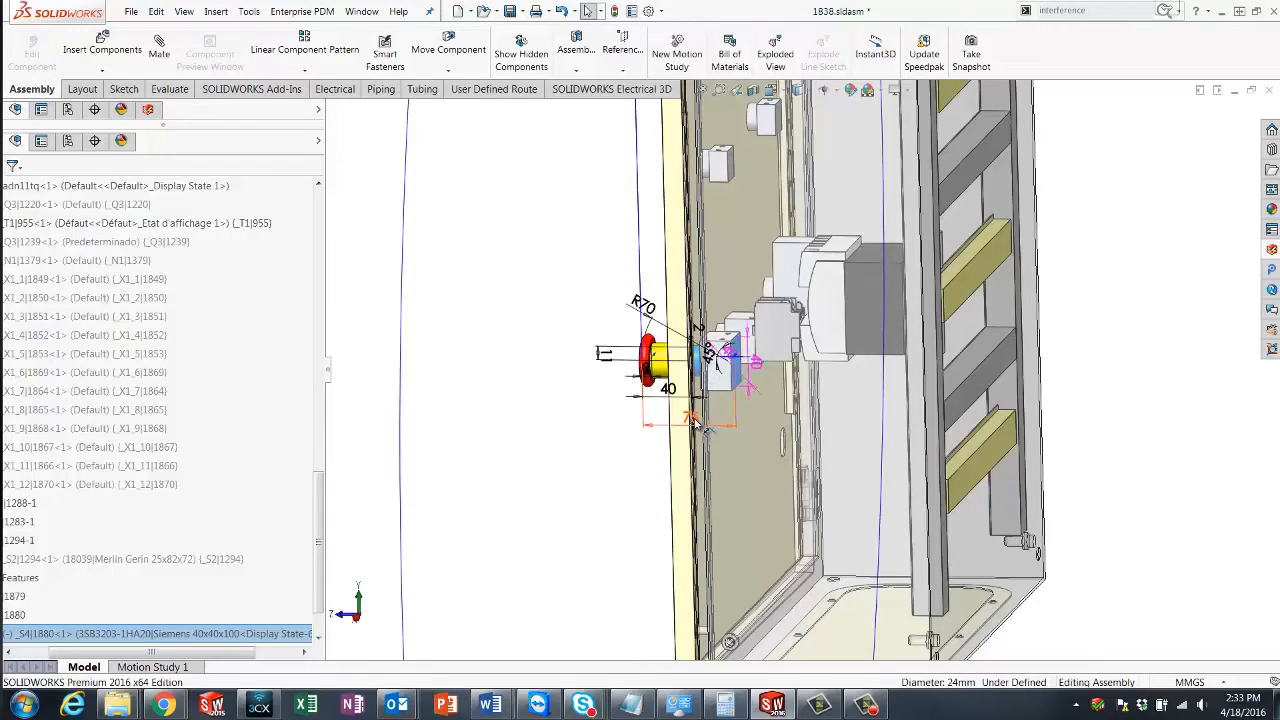
- Set the door's distance dimension back to 100 mm and rebuild
{"action": "double_click", "coordinate": [644, 376]}
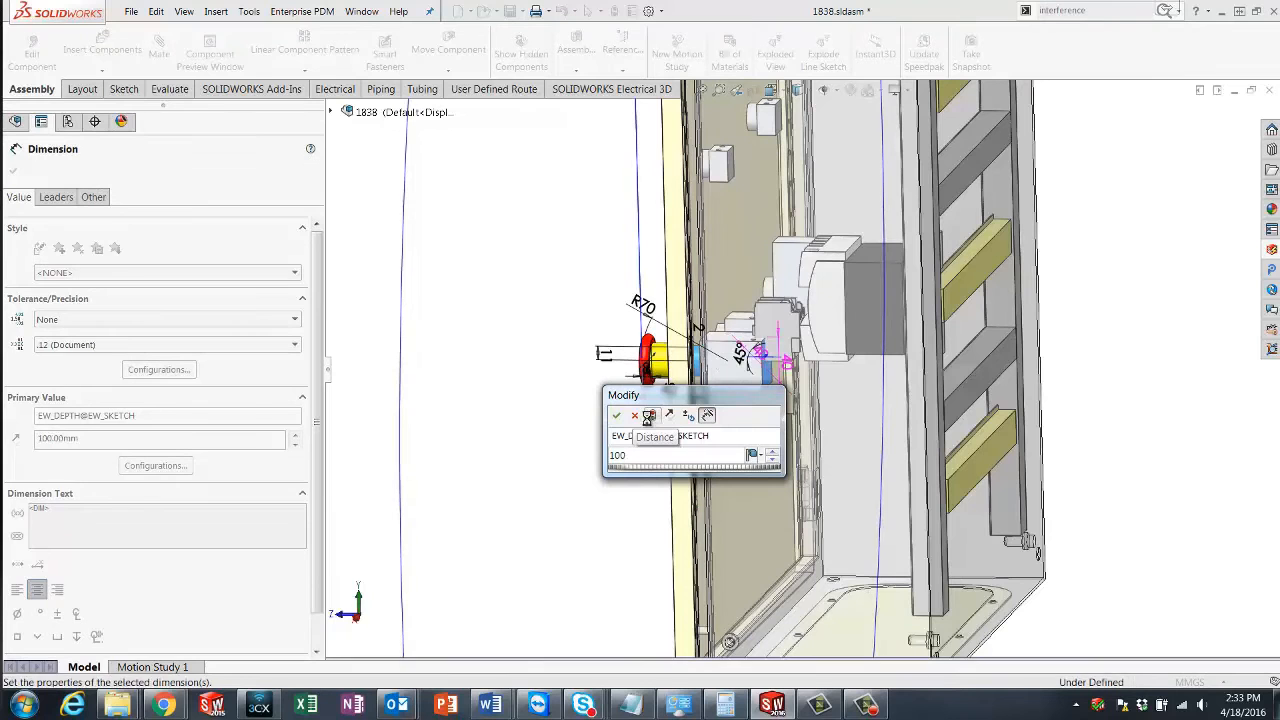
{"action": "left_click", "coordinate": [616, 414]}
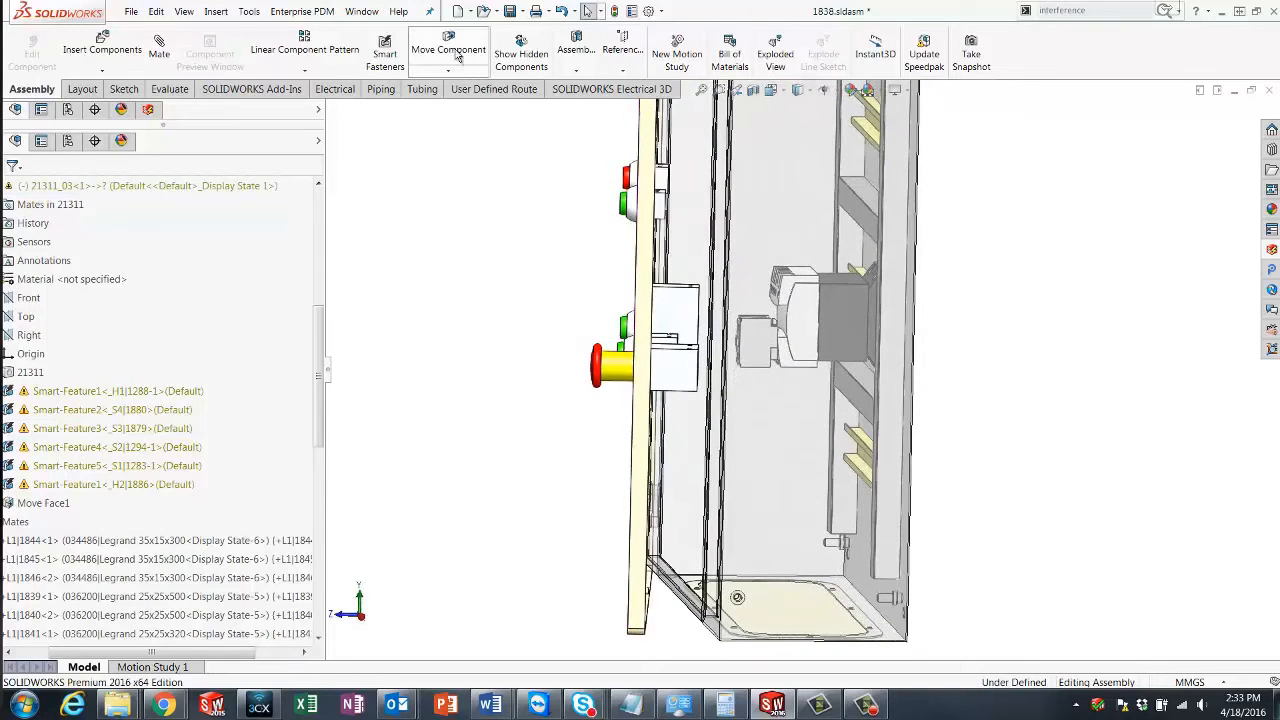
- Start Move Component with Collision Detection and Stop at collision enabled
{"action": "left_click", "coordinate": [448, 50]}
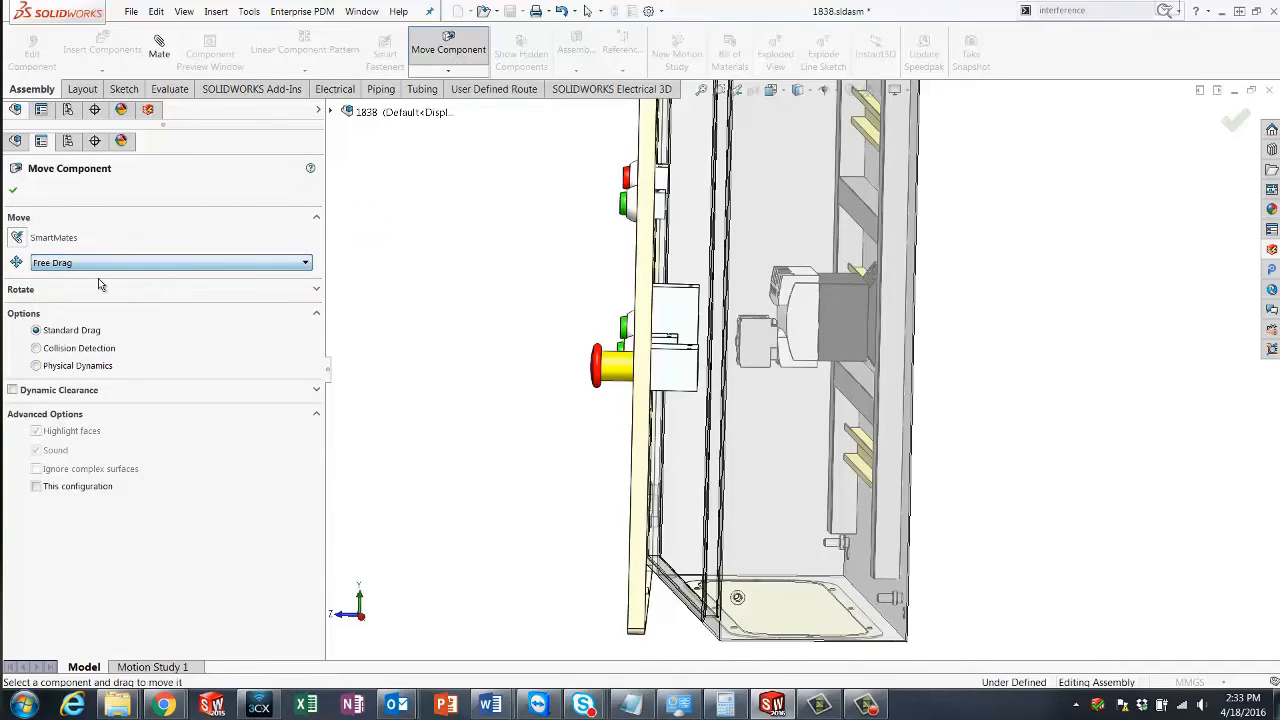
{"action": "left_click", "coordinate": [36, 348]}
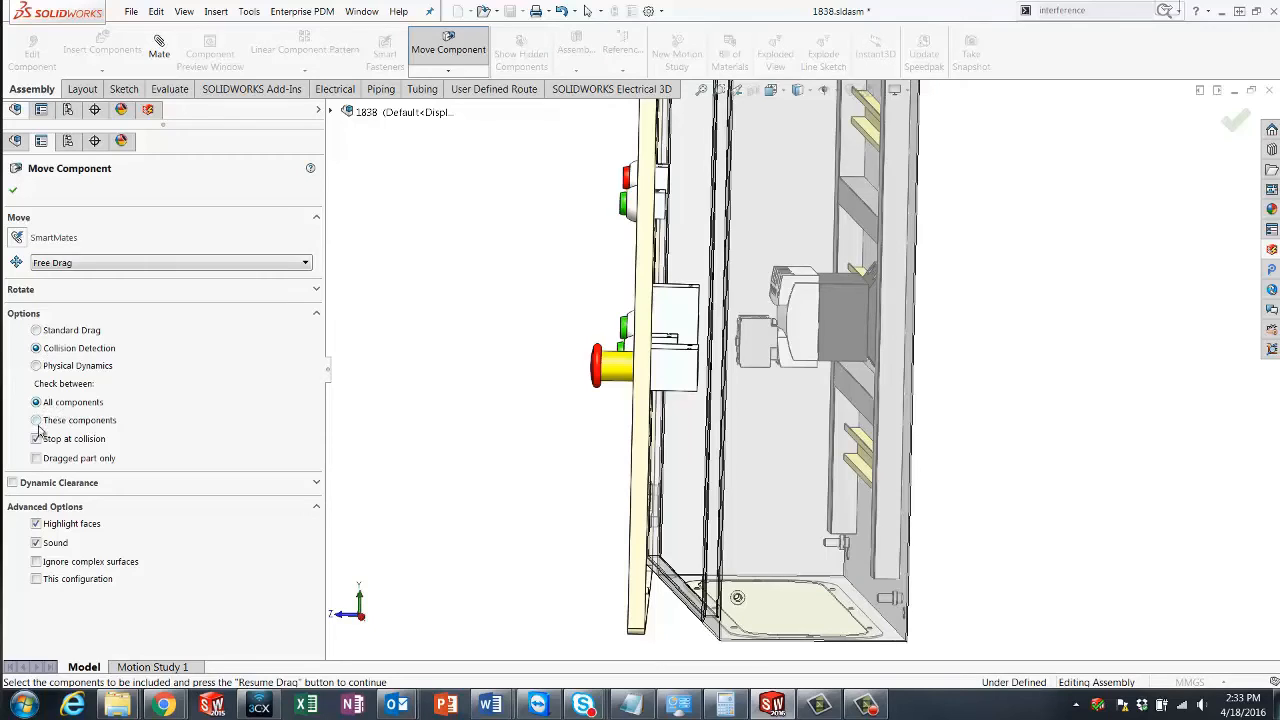
{"action": "left_click", "coordinate": [36, 438]}
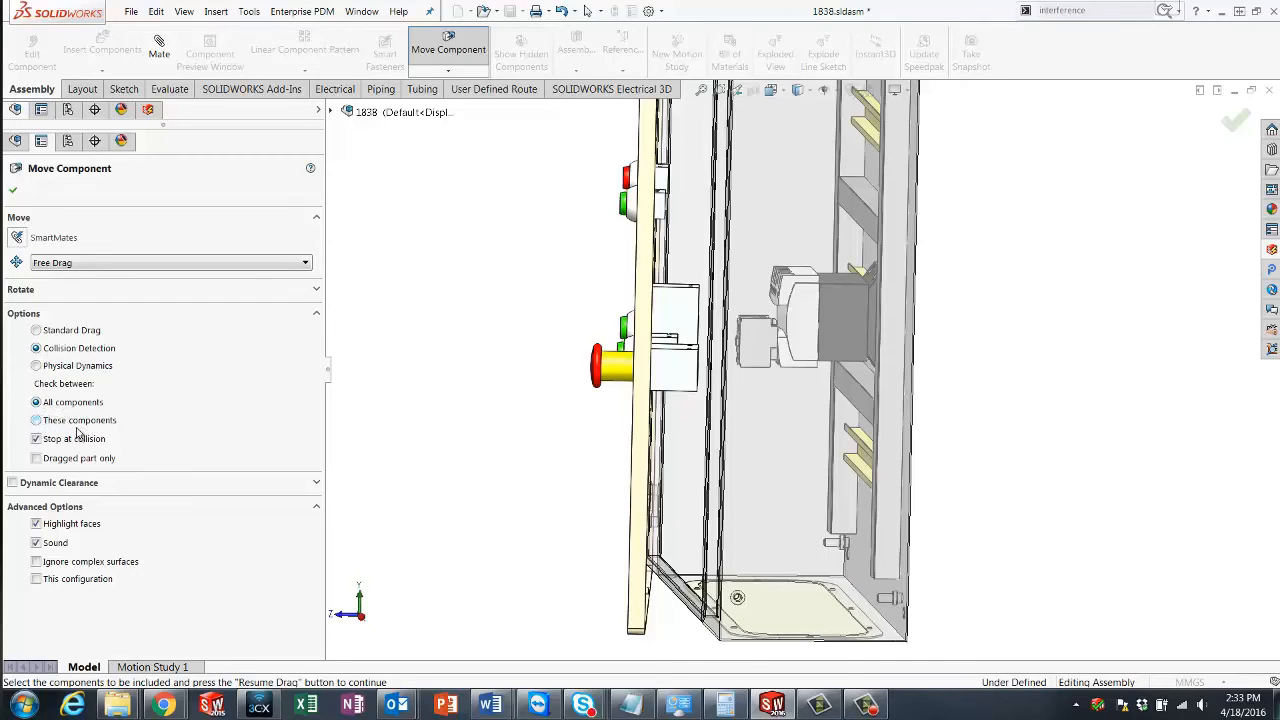
{"action": "mouse_move", "coordinate": [144, 436]}
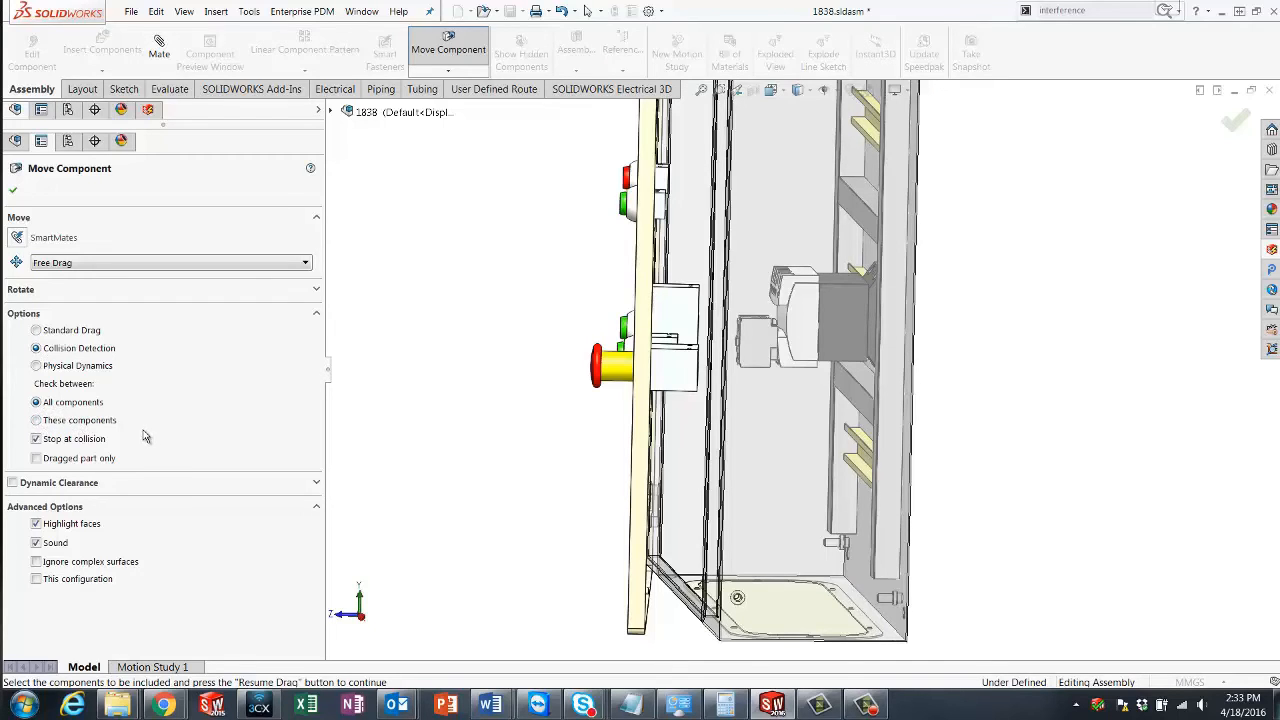
{"action": "mouse_move", "coordinate": [604, 470]}
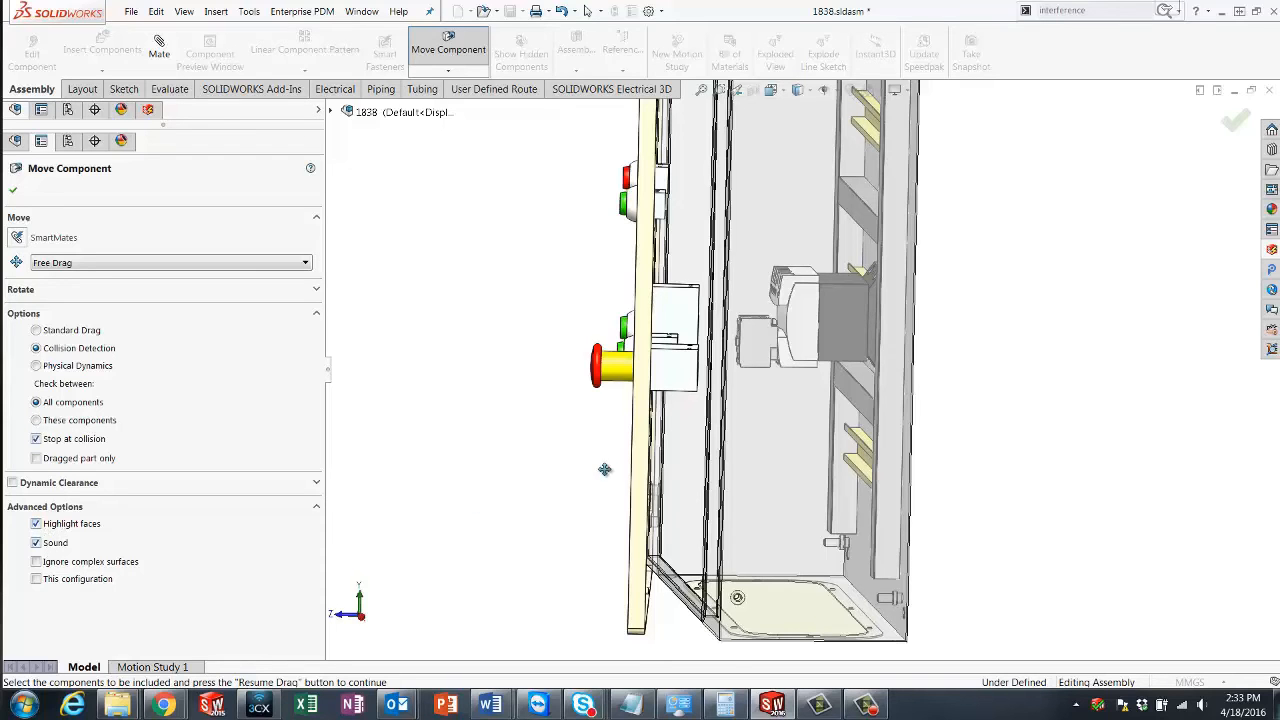